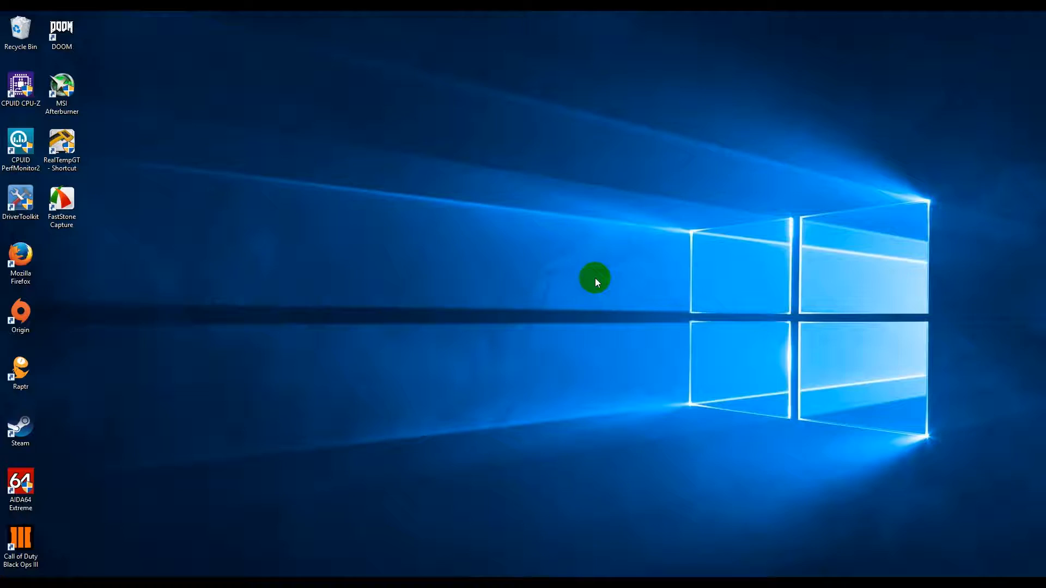
mouse_move(415, 412)
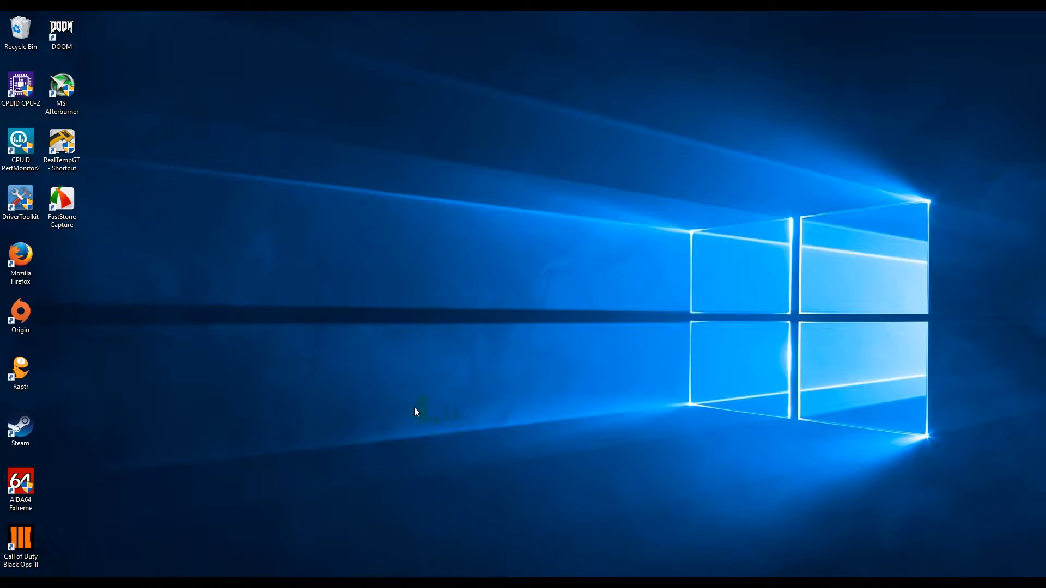
Step: Launch AIDA64 Extreme from its desktop icon and drop down the Tools menu
left_click(20, 487)
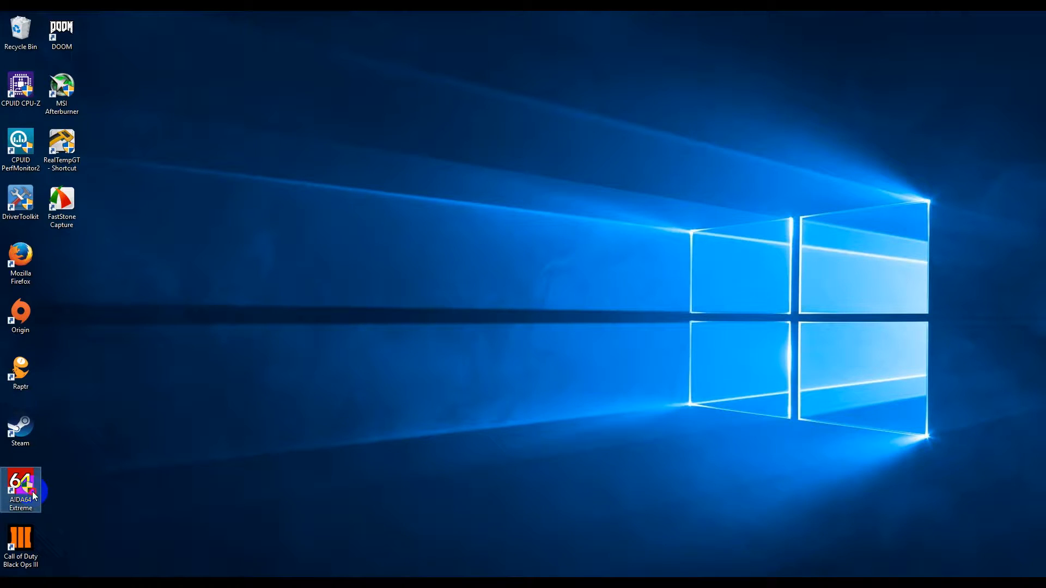
double_click(19, 490)
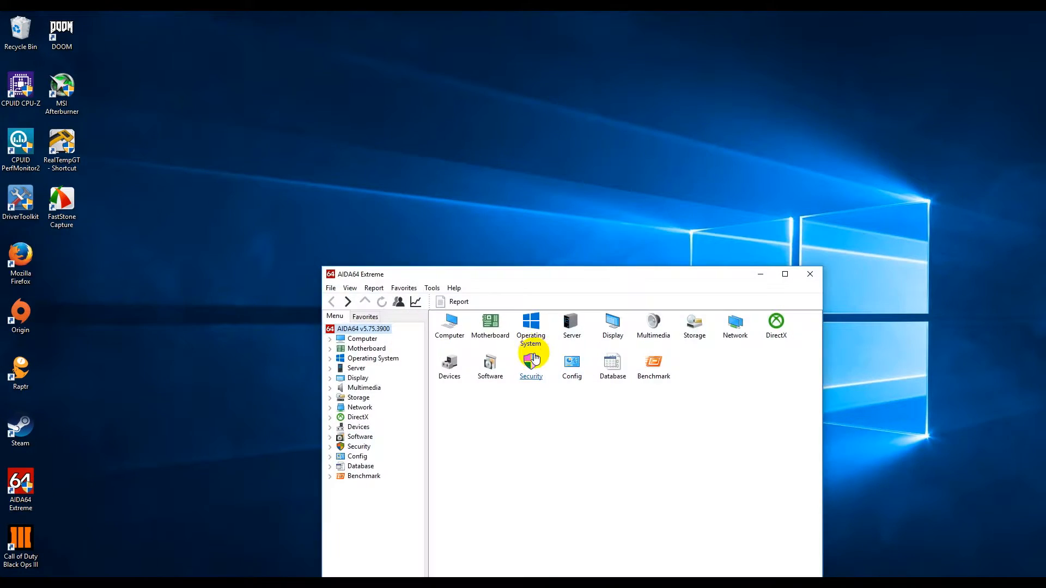
left_click(433, 288)
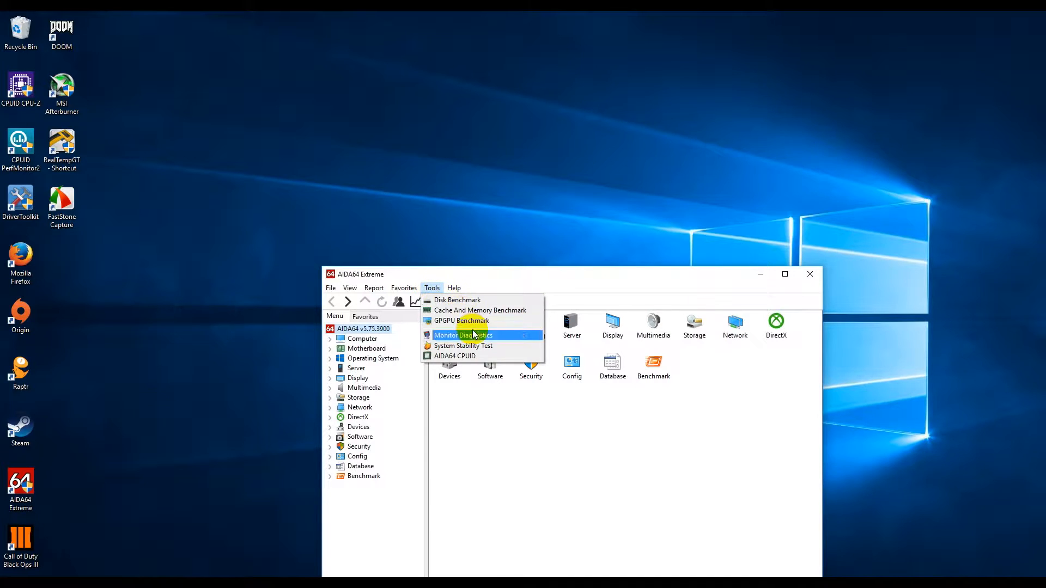
Step: Bring up the System Stability Test window on its Statistics table of sensor readings
left_click(464, 346)
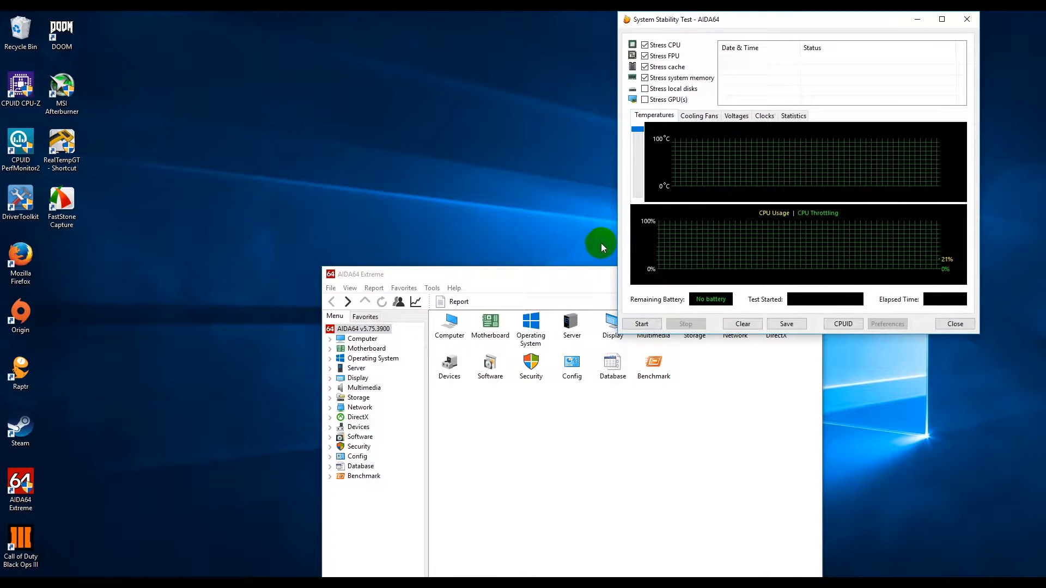
mouse_move(694, 210)
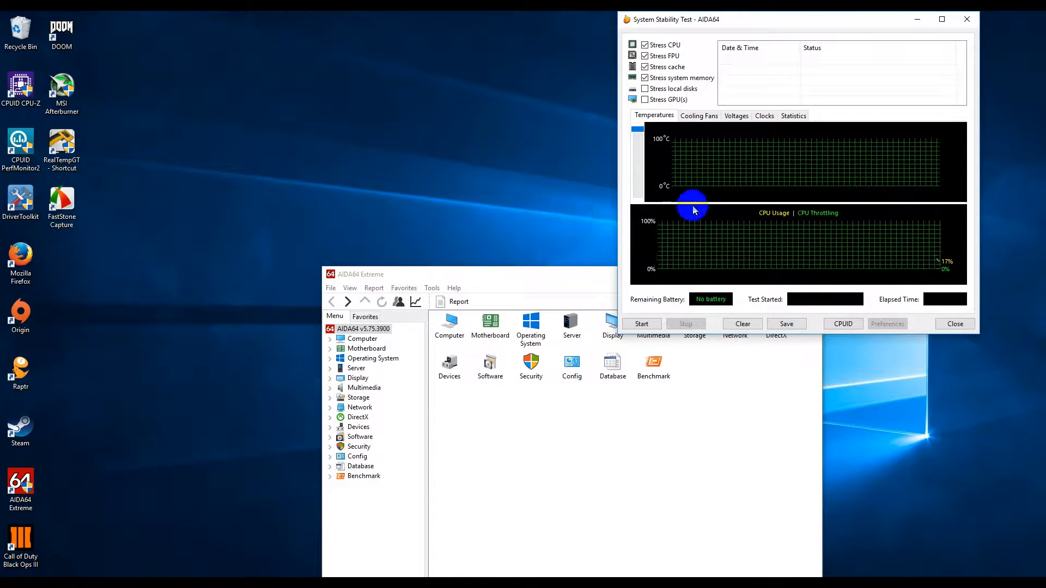
mouse_move(871, 213)
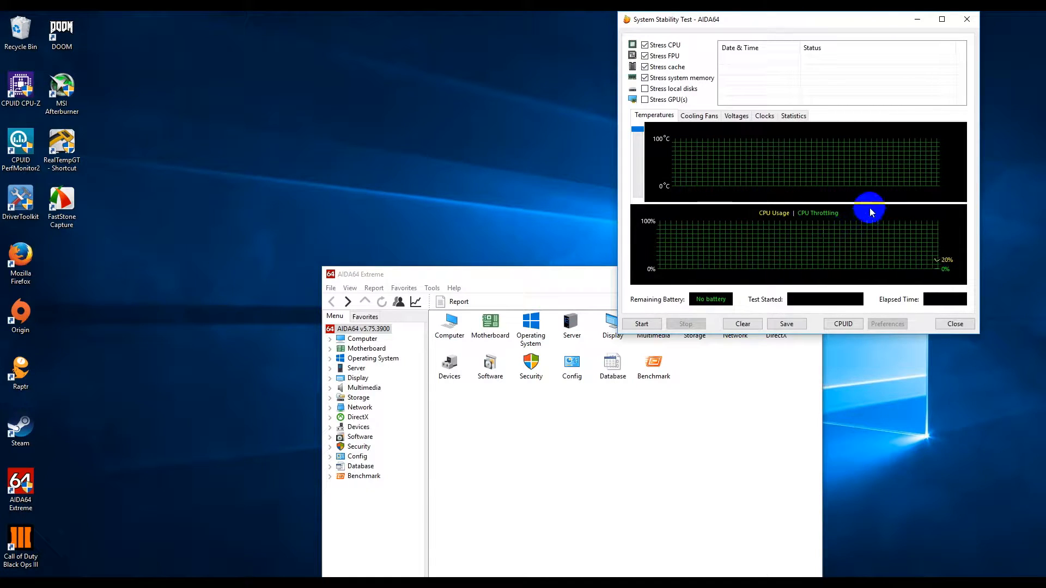
mouse_move(864, 176)
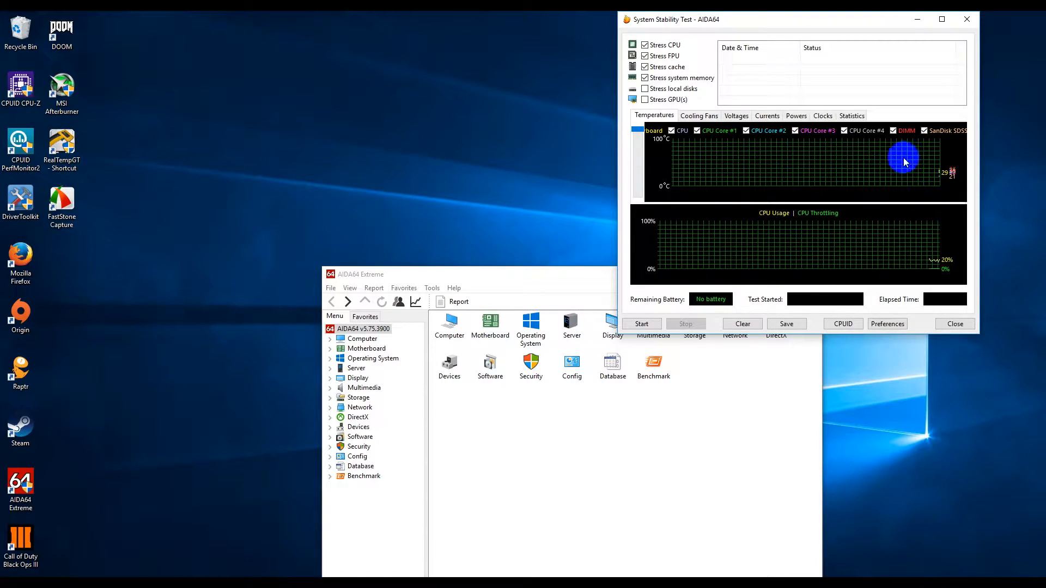
left_click(852, 115)
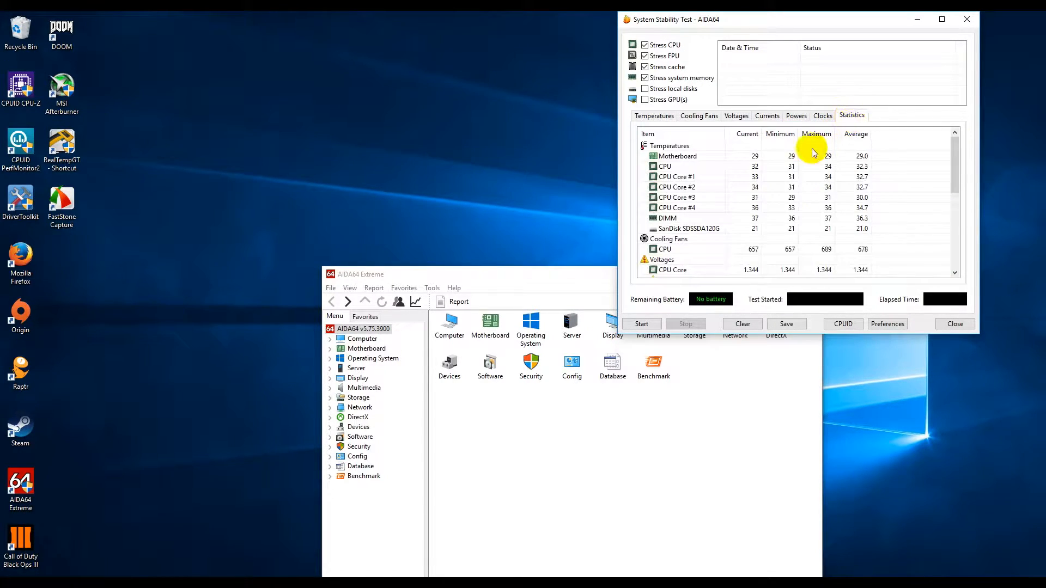
mouse_move(759, 189)
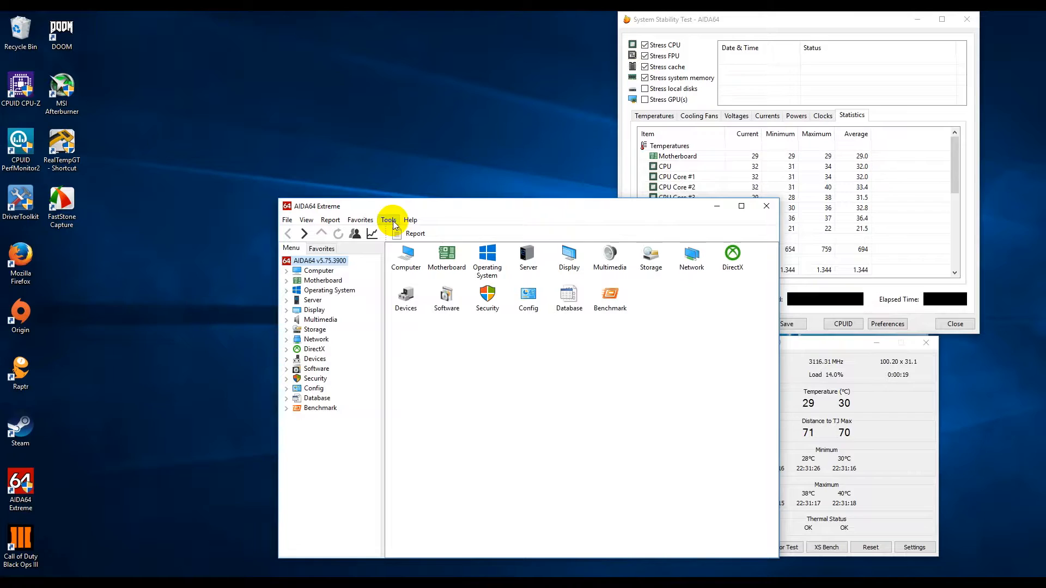
Step: Show the AIDA64 CPUID processor summary and start the CPU/FPU/cache/memory stress test
left_click(409, 219)
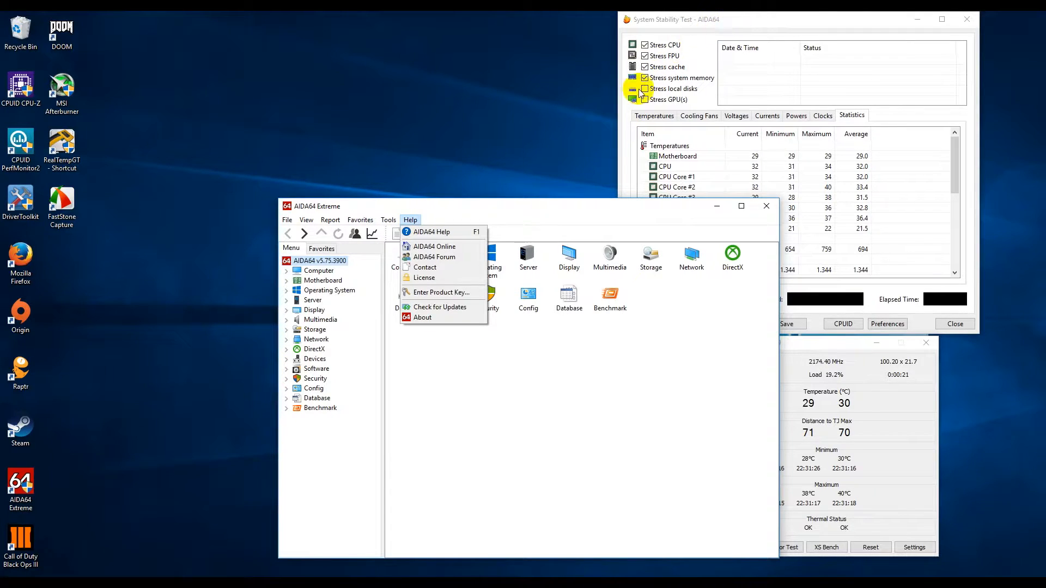
left_click(388, 219)
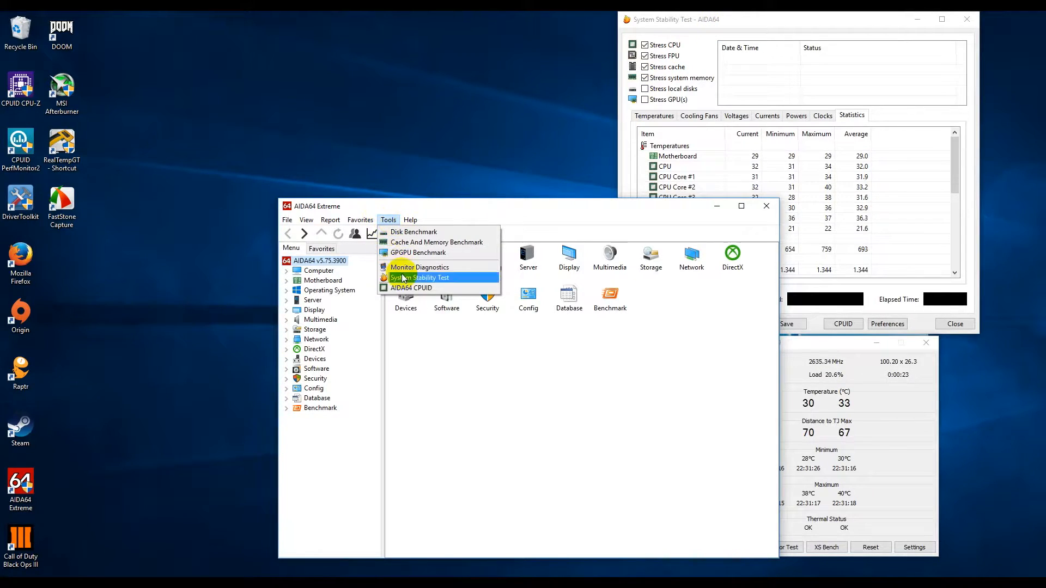
left_click(412, 288)
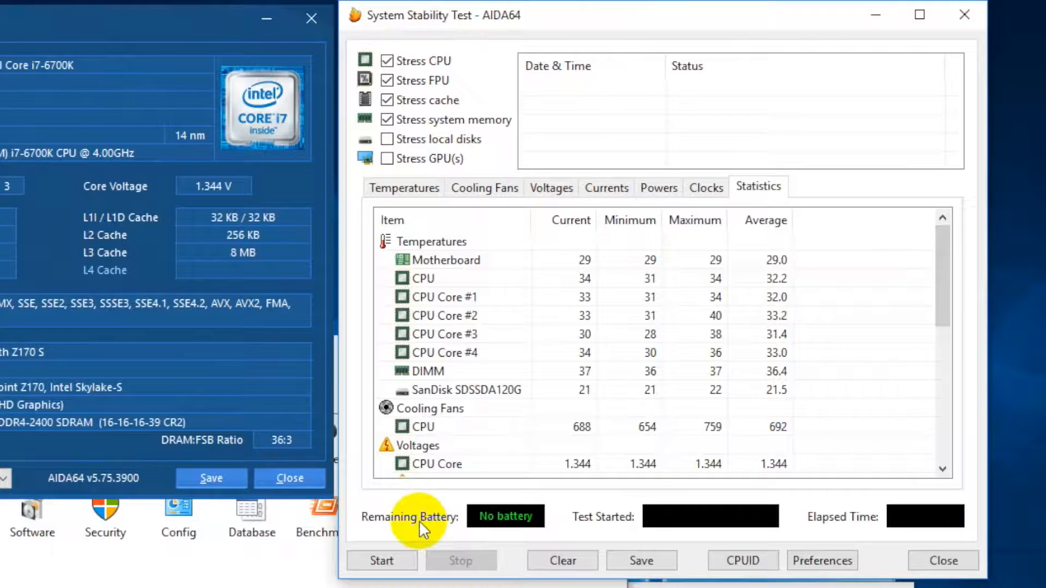
left_click(382, 560)
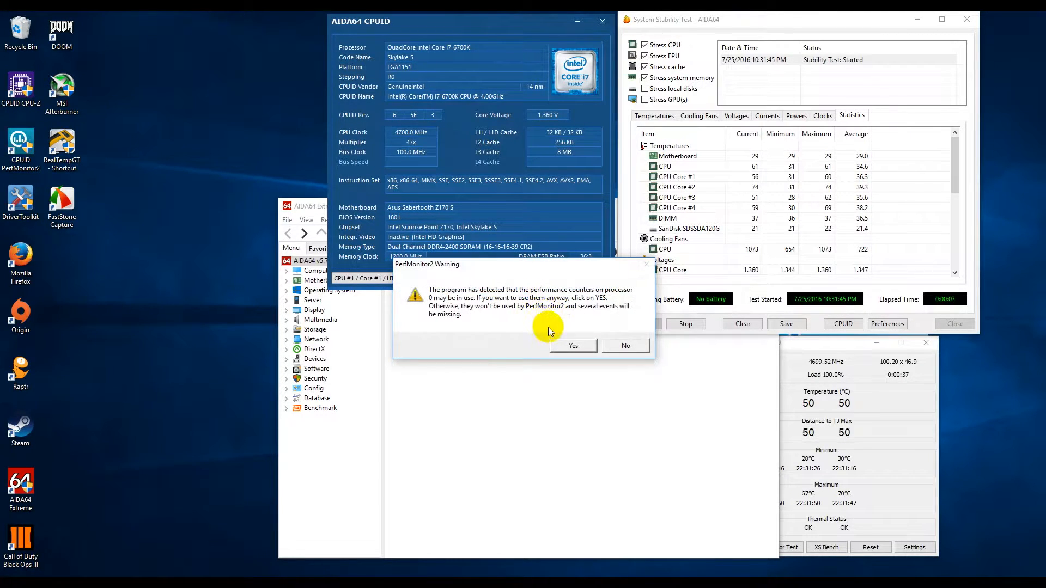
Step: Accept the PerfMonitor2 performance-counter warning so all eight CPU usage graphs appear
left_click(572, 345)
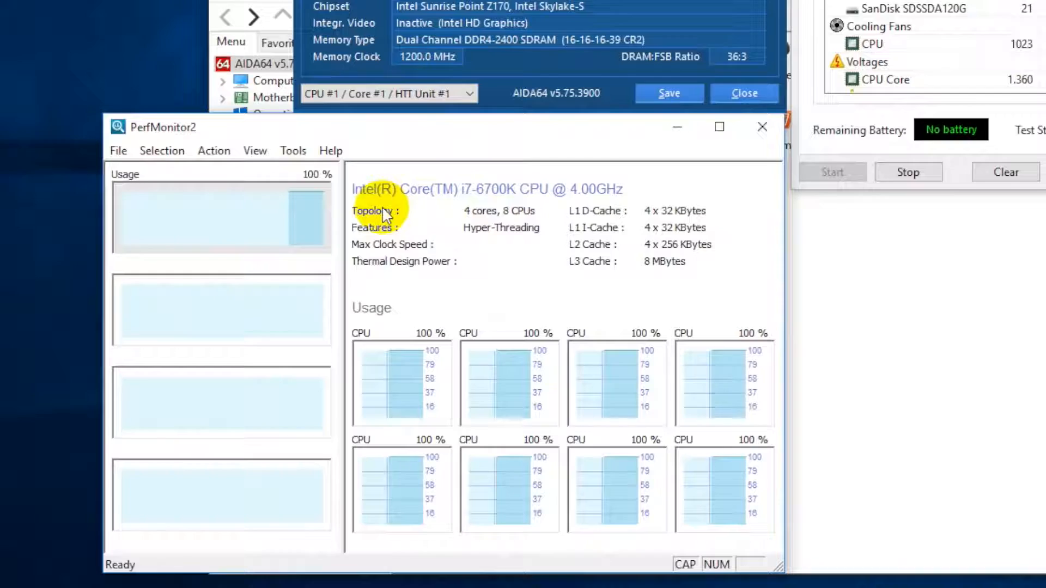
mouse_move(421, 367)
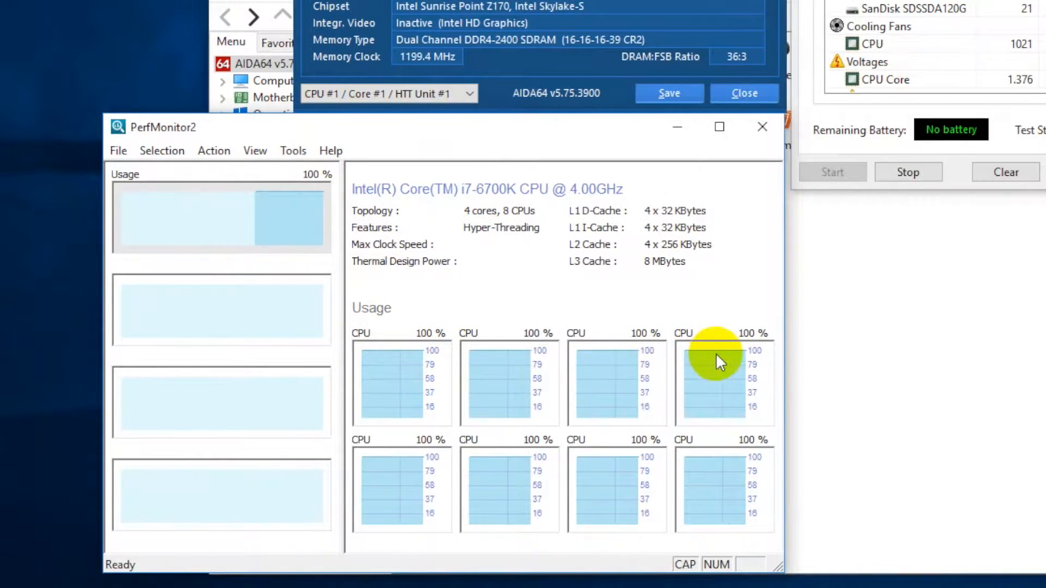
mouse_move(488, 487)
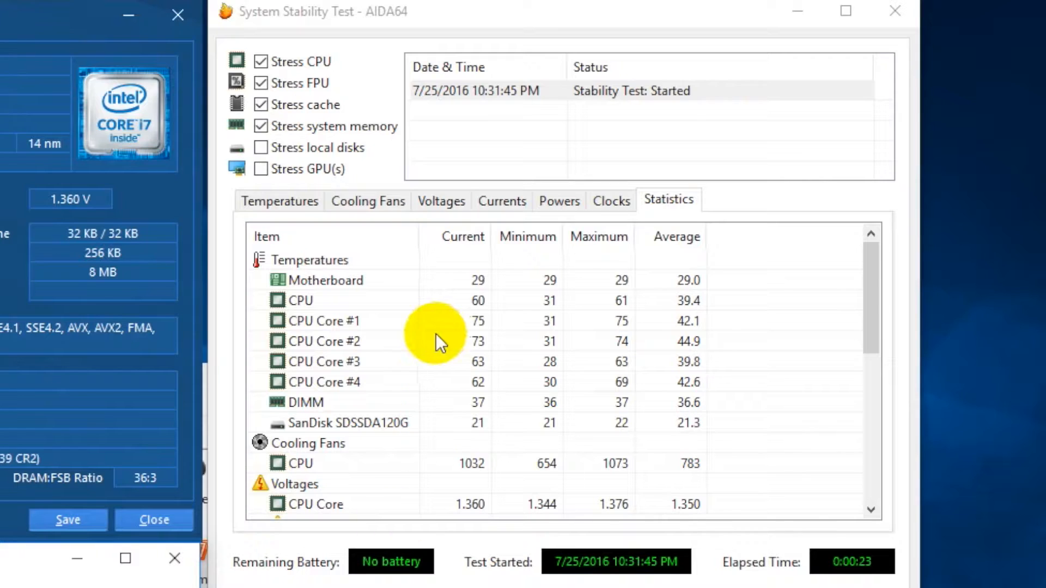
mouse_move(470, 327)
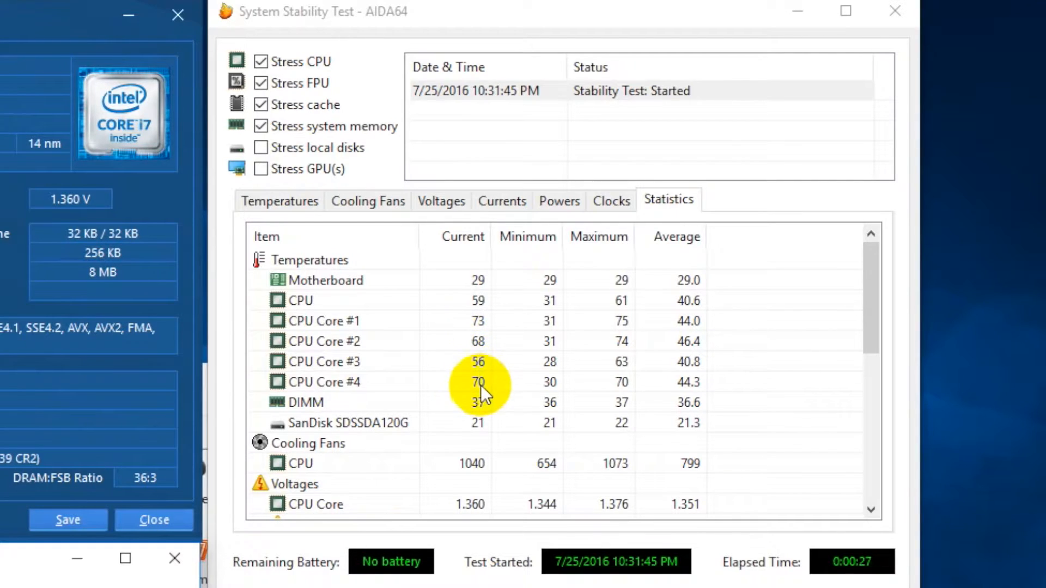
left_click(280, 201)
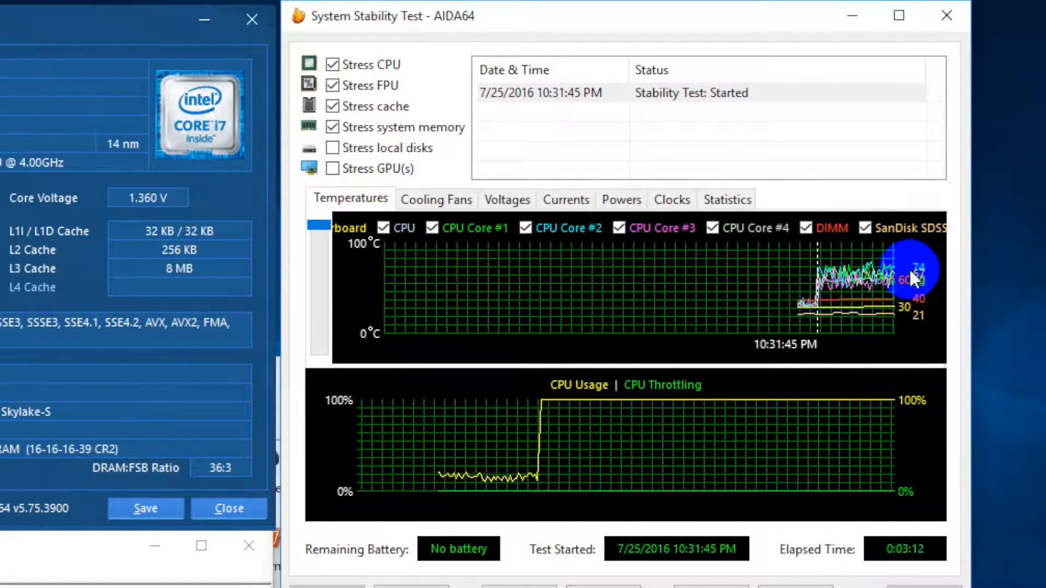
left_click(726, 198)
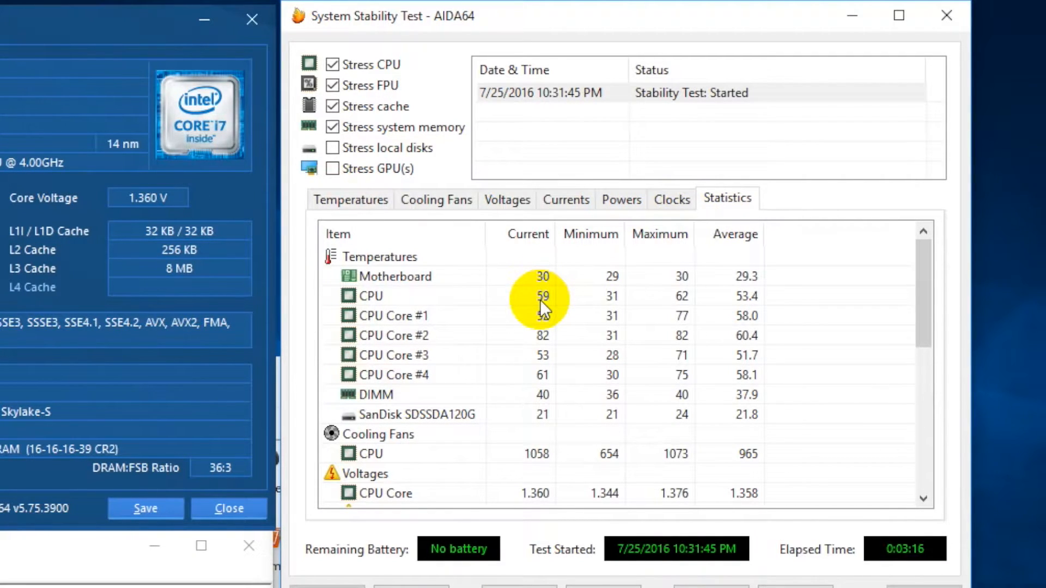
mouse_move(543, 360)
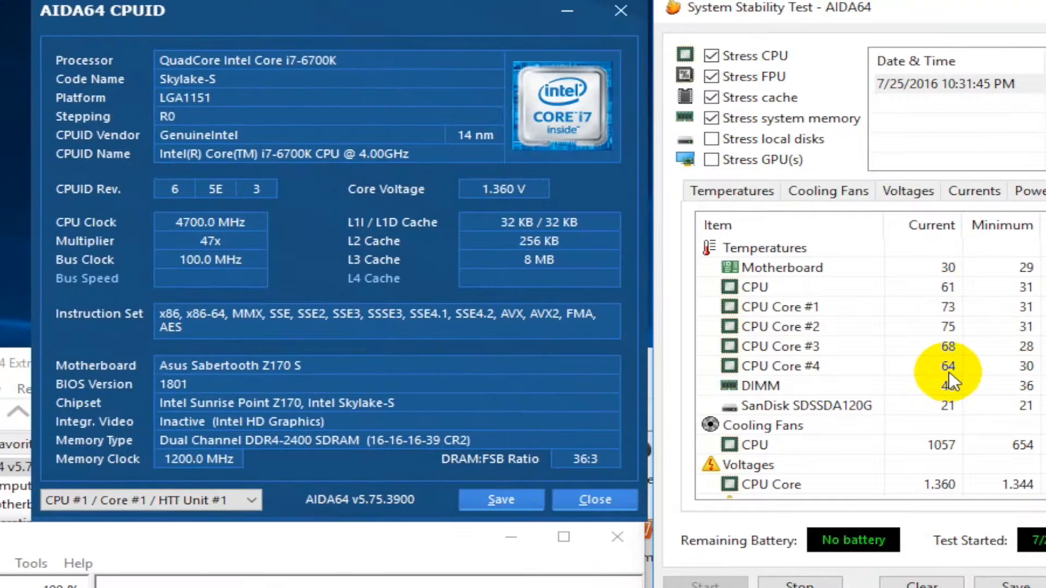
scroll("down", 3)
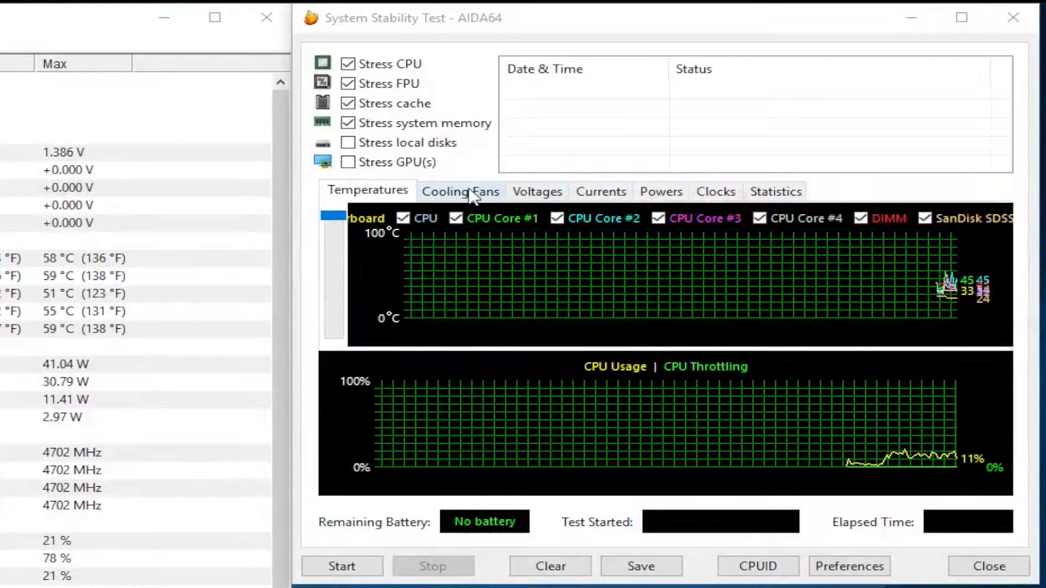
Step: Review the idle CPU fan graph near 800 RPM and the statistics list, returning to Cooling Fans
left_click(460, 192)
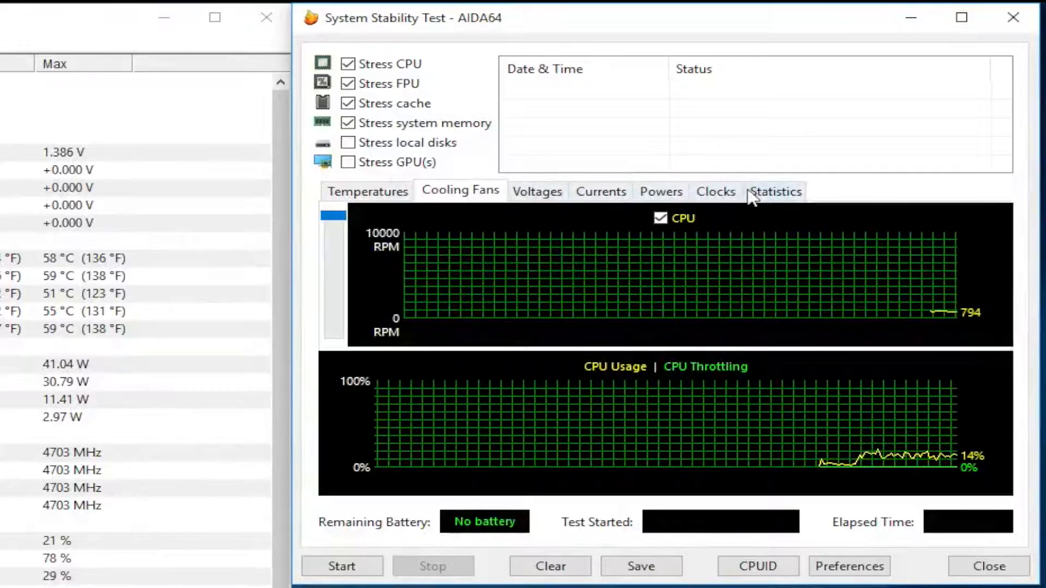
left_click(775, 192)
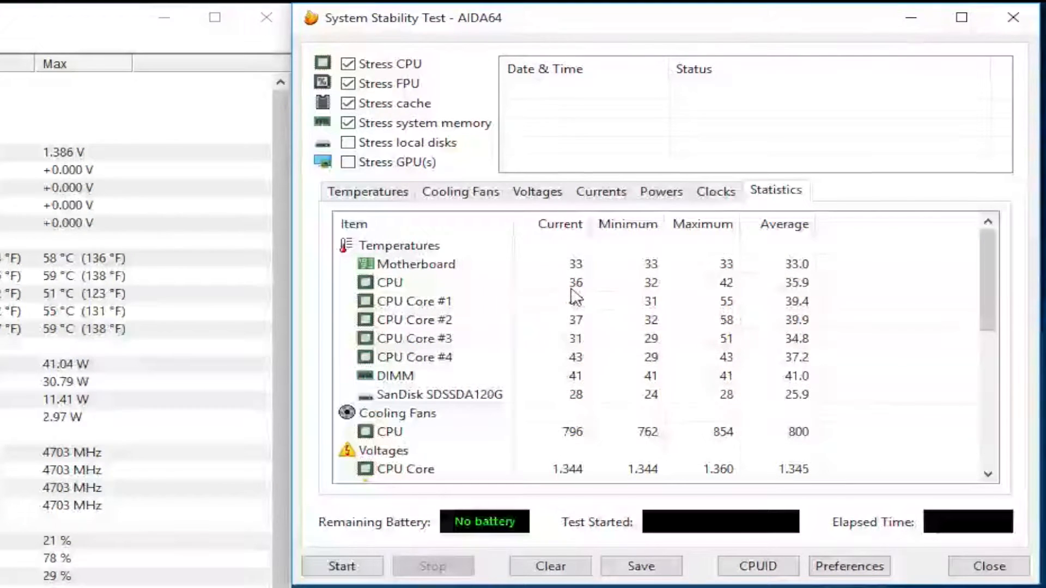
scroll("down", 3)
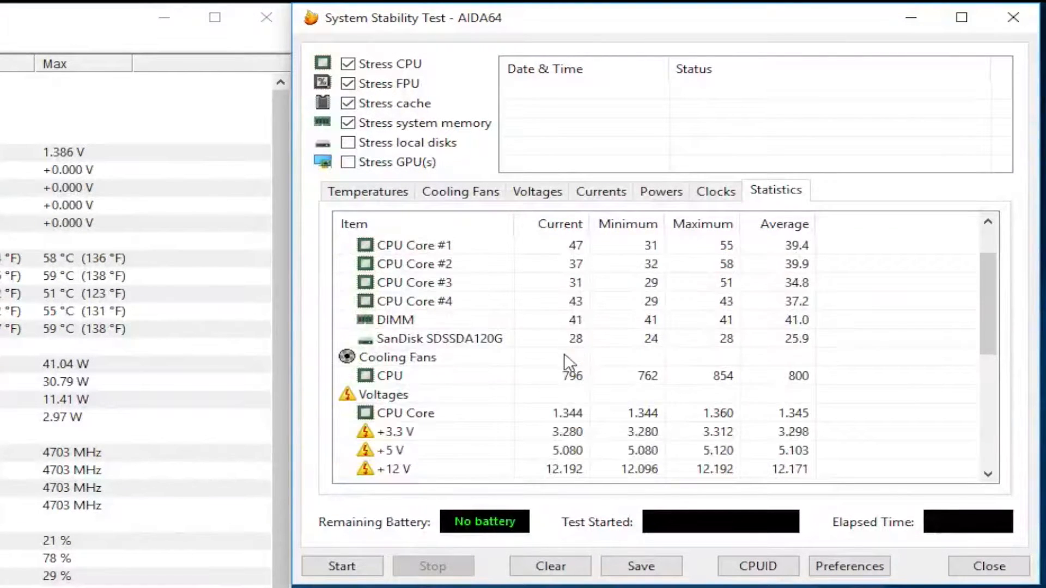
scroll("down", 3)
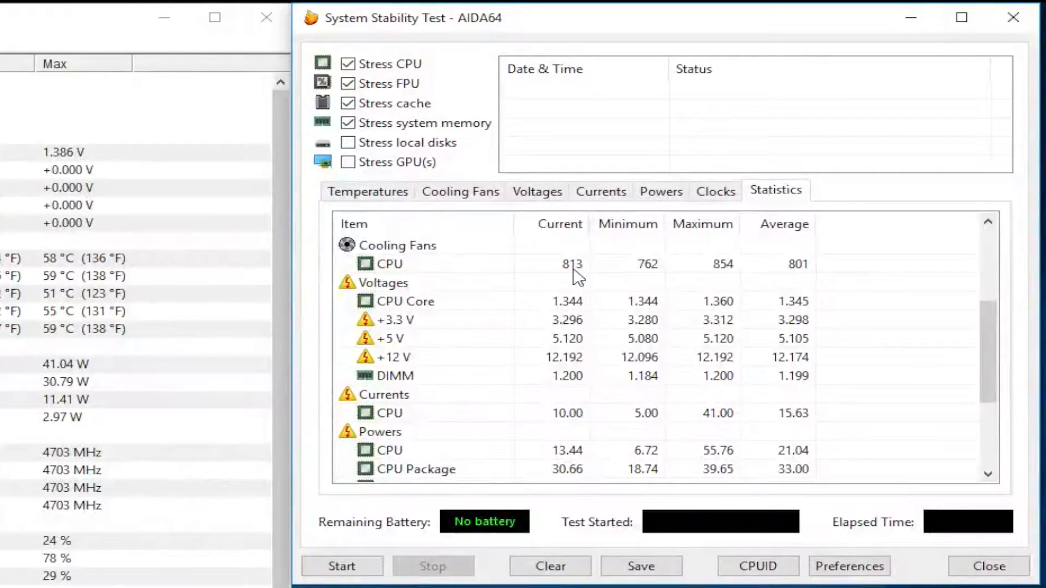
left_click(460, 192)
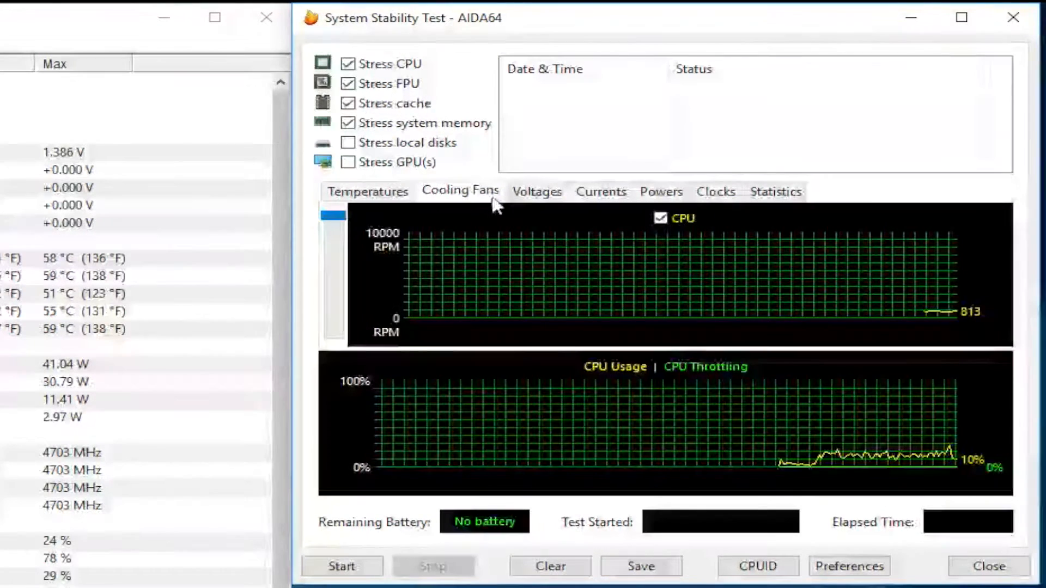
mouse_move(917, 297)
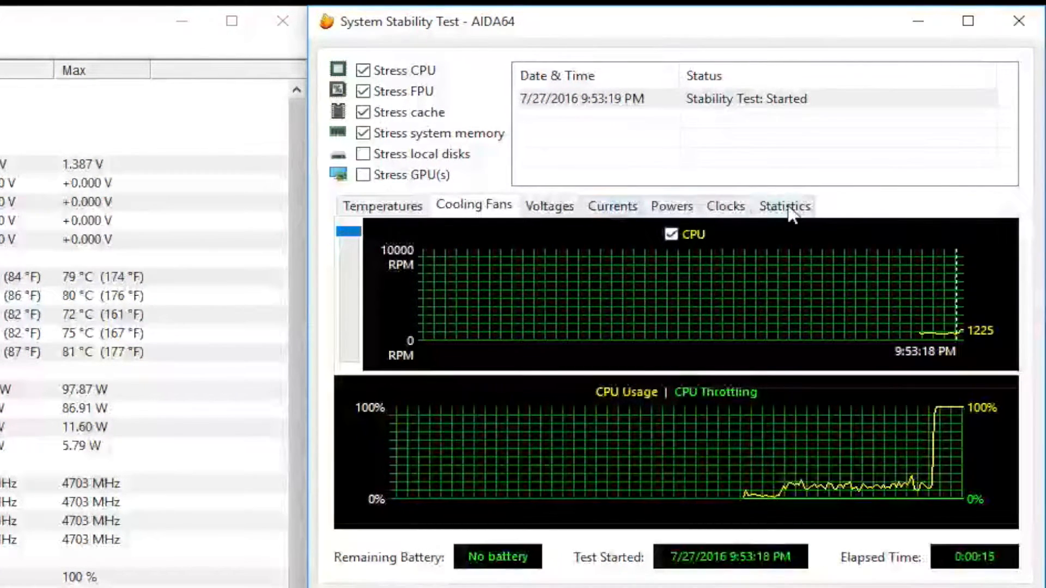
Step: Check the min/max sensor statistics under load, then view the core temperature graphs
left_click(785, 206)
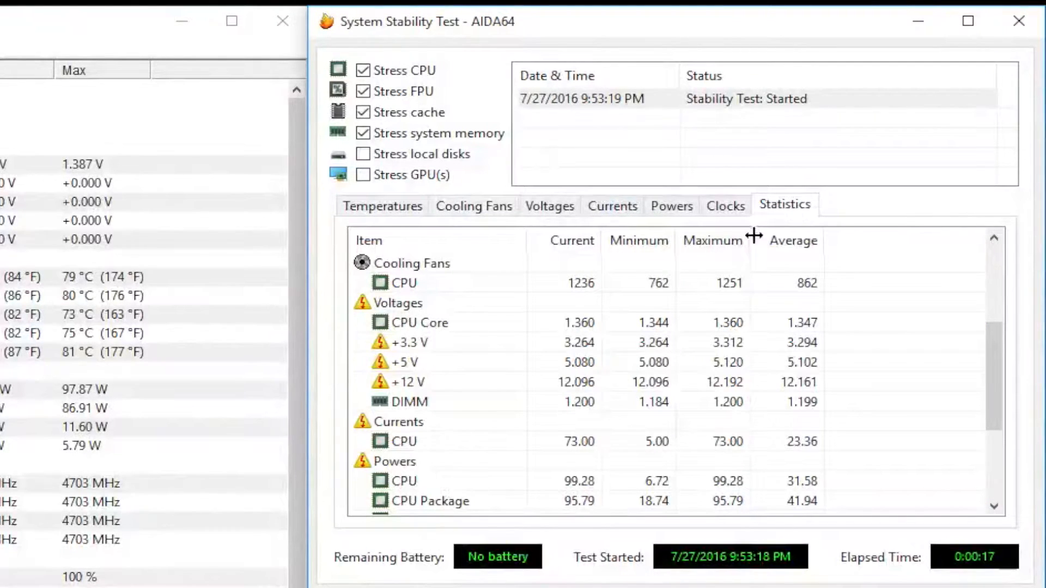
scroll("up", 3)
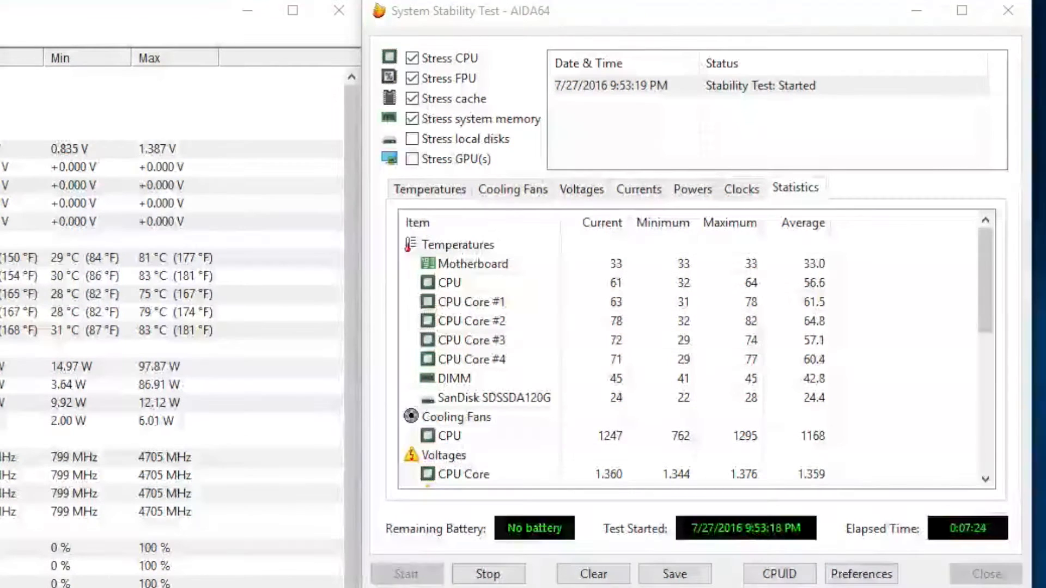
left_click(430, 188)
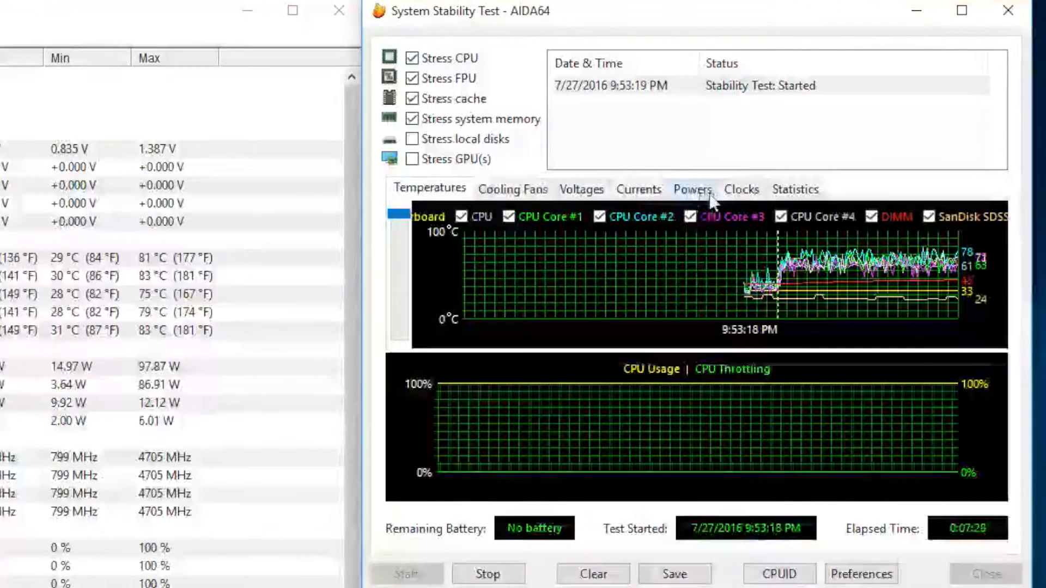
left_click(512, 188)
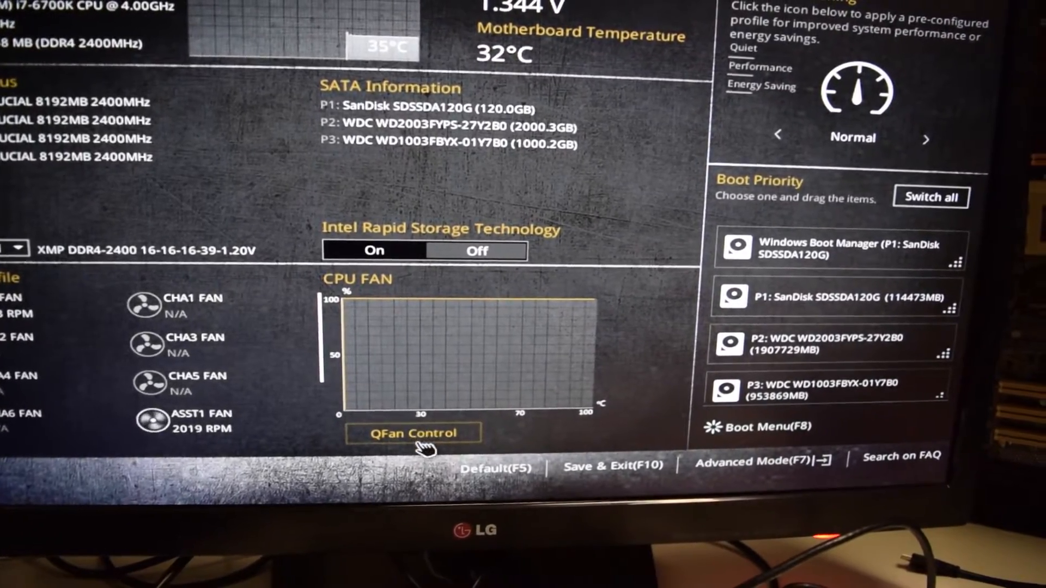
Step: Enter QFan Control for the CPU fan from the EZ Mode fan graph
left_click(411, 434)
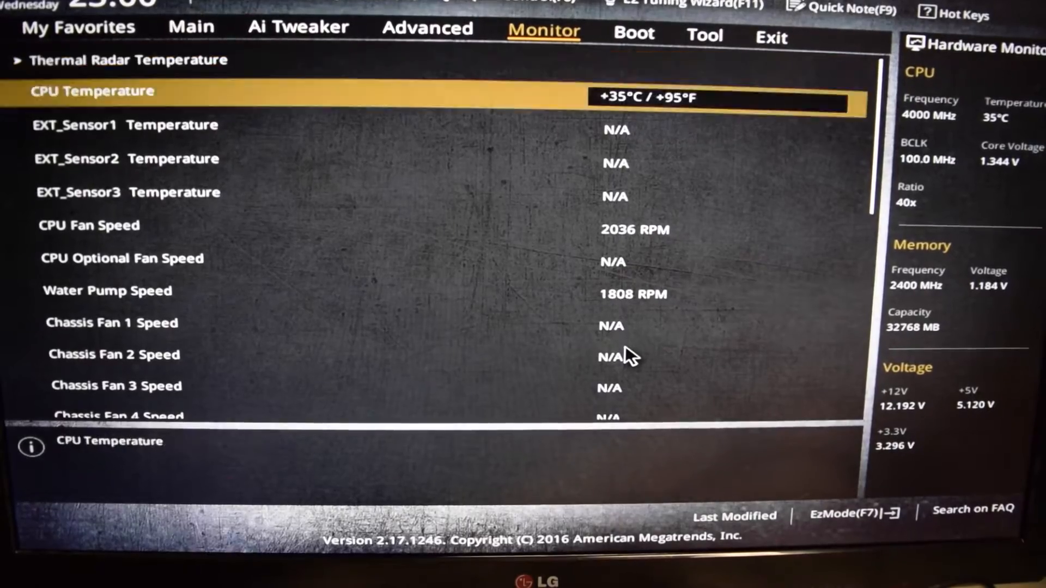
Step: Scroll the Monitor page to the fan readings, CPU fan 2036 RPM and water pump 1808 RPM
scroll("down", 3)
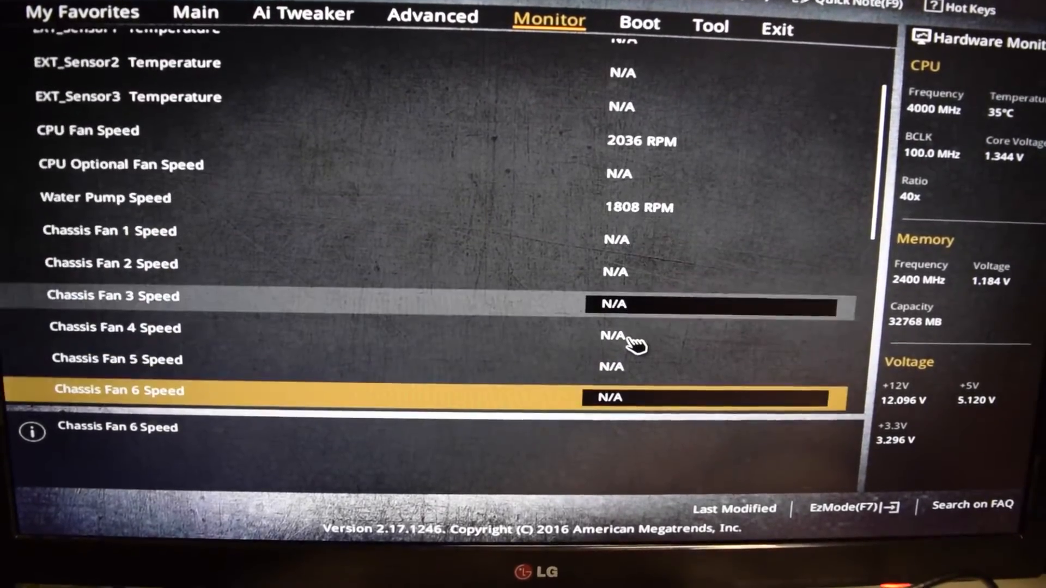
scroll("down", 3)
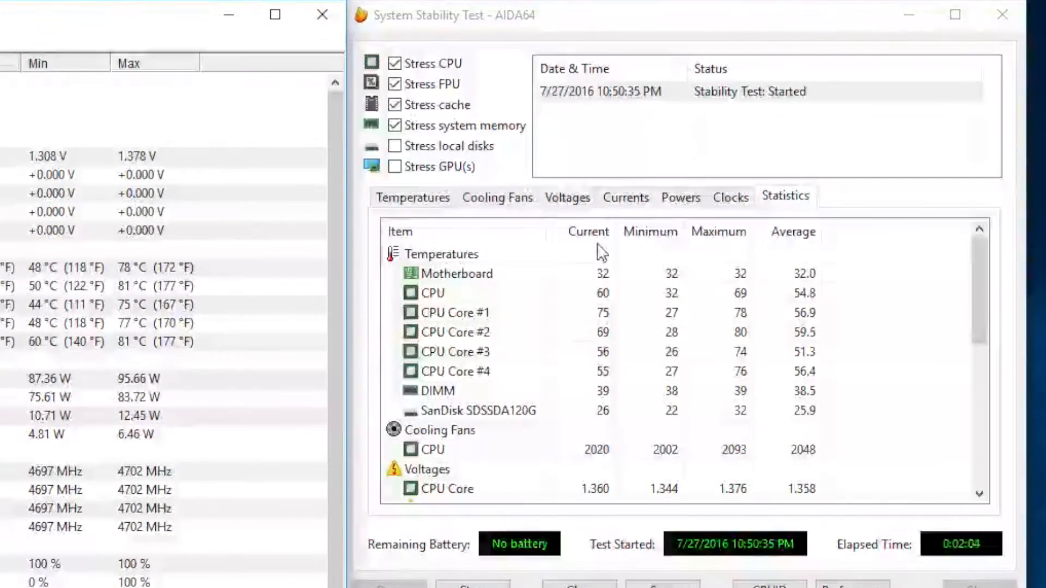
left_click(497, 198)
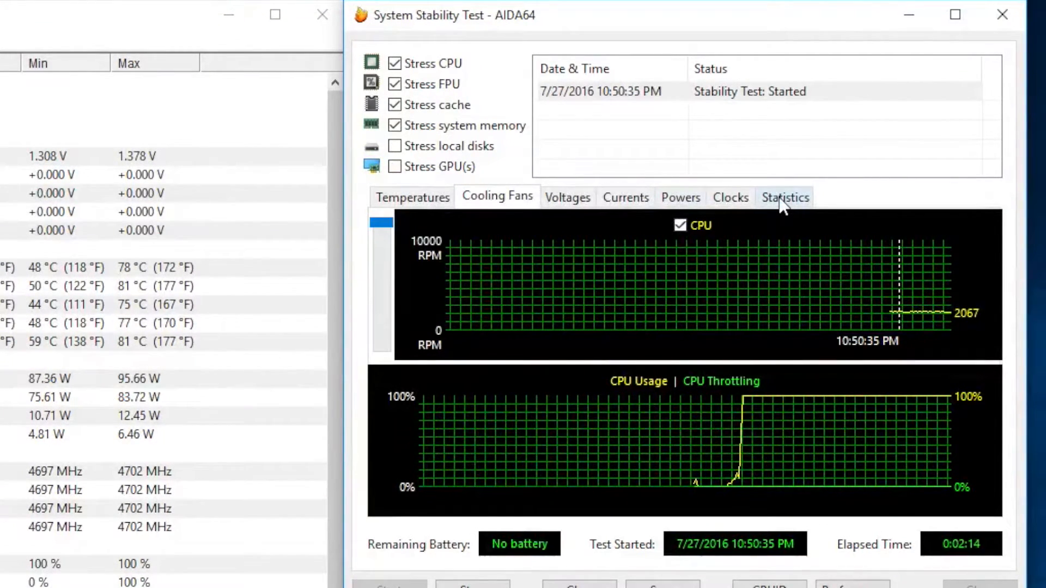
left_click(786, 197)
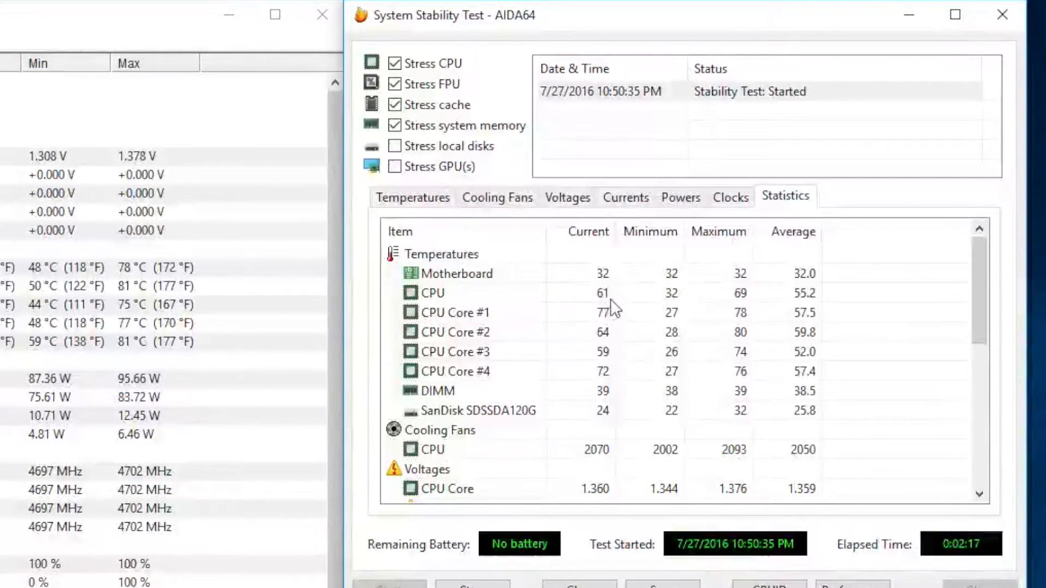
mouse_move(634, 367)
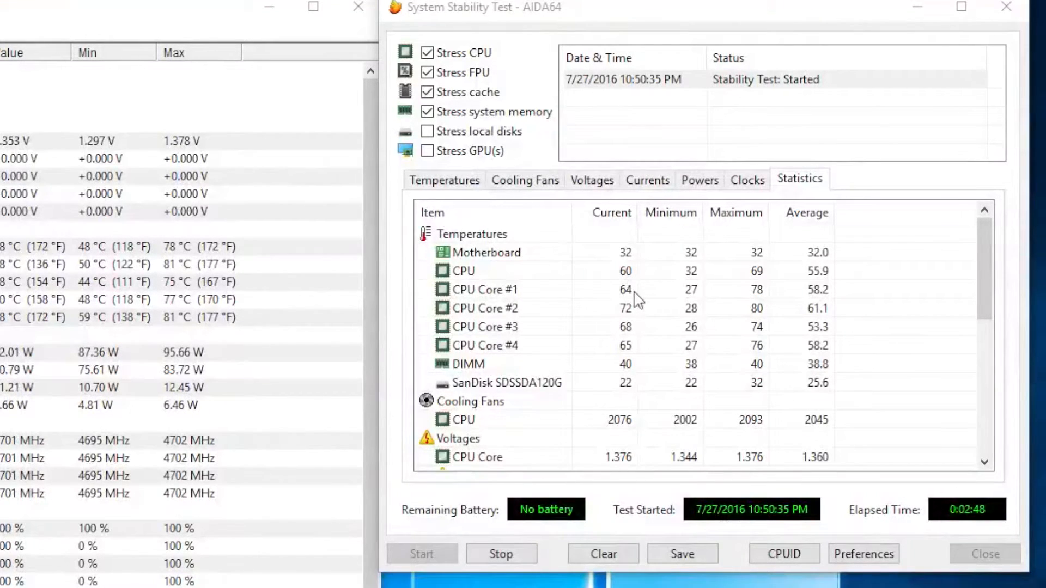
Step: Scroll the statistics through powers and clocks, then show the core temperature graphs at full load
scroll("down", 3)
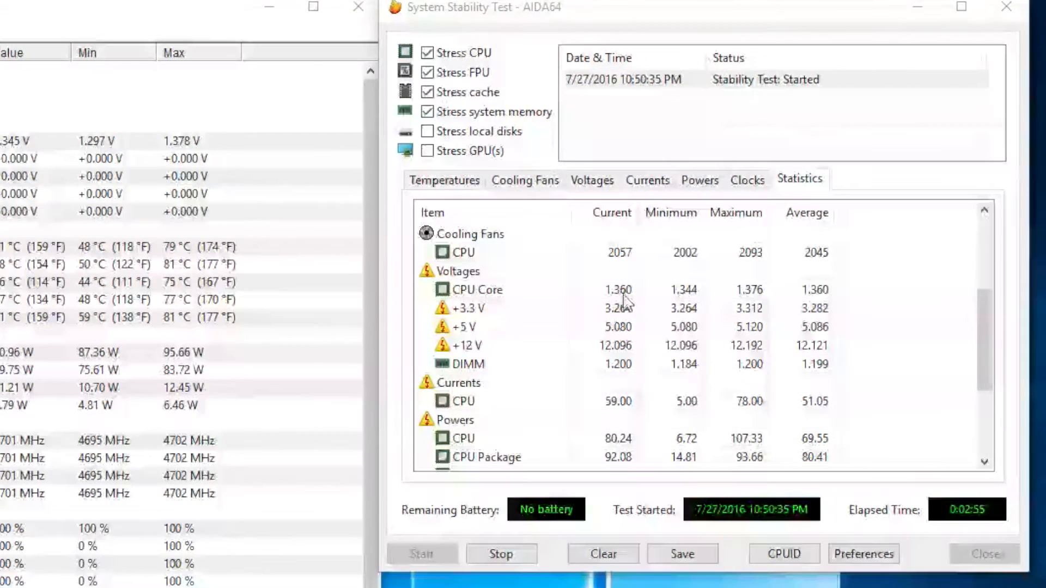
scroll("down", 3)
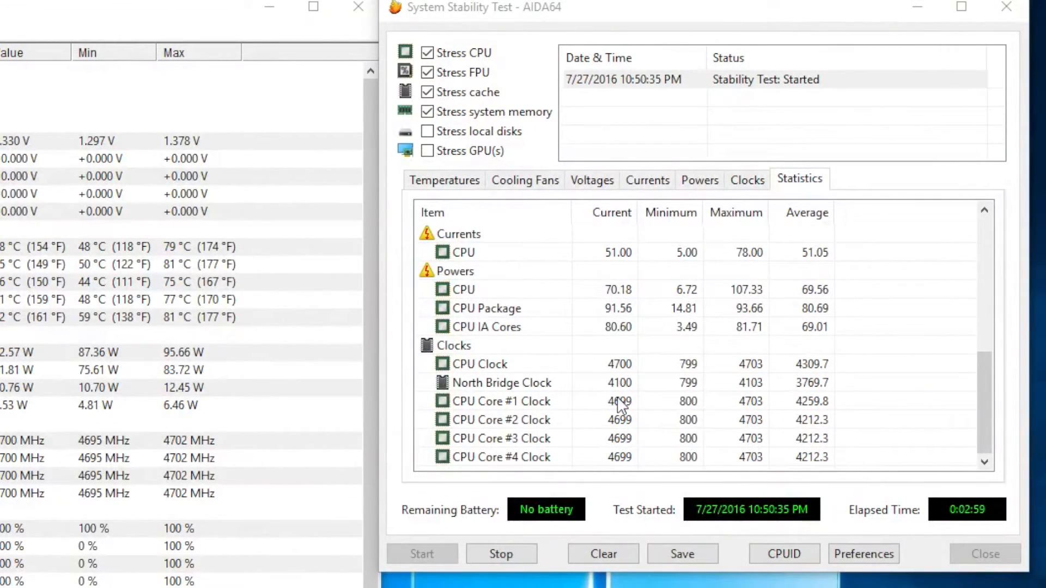
scroll("up", 3)
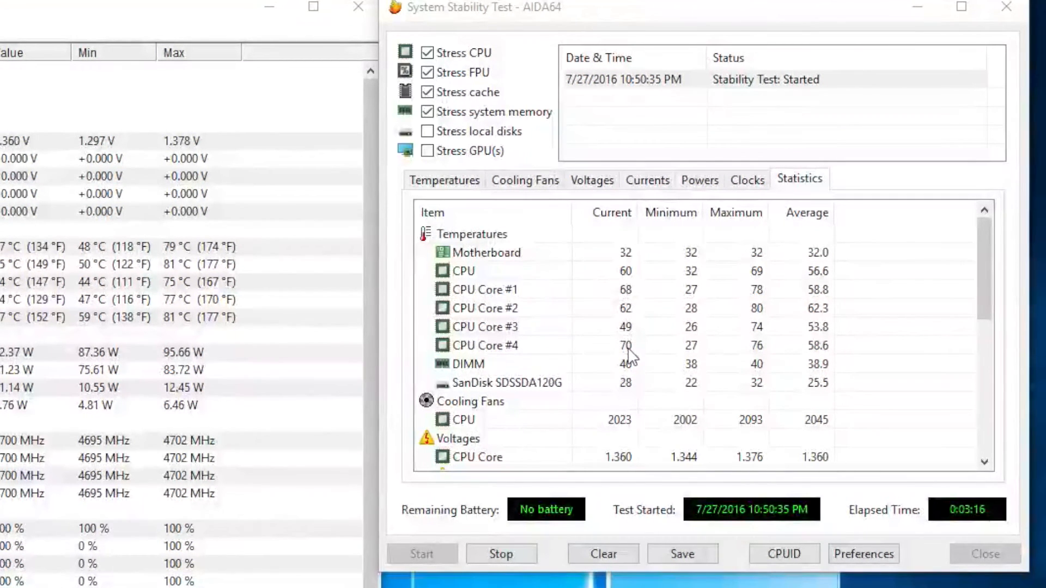
left_click(443, 180)
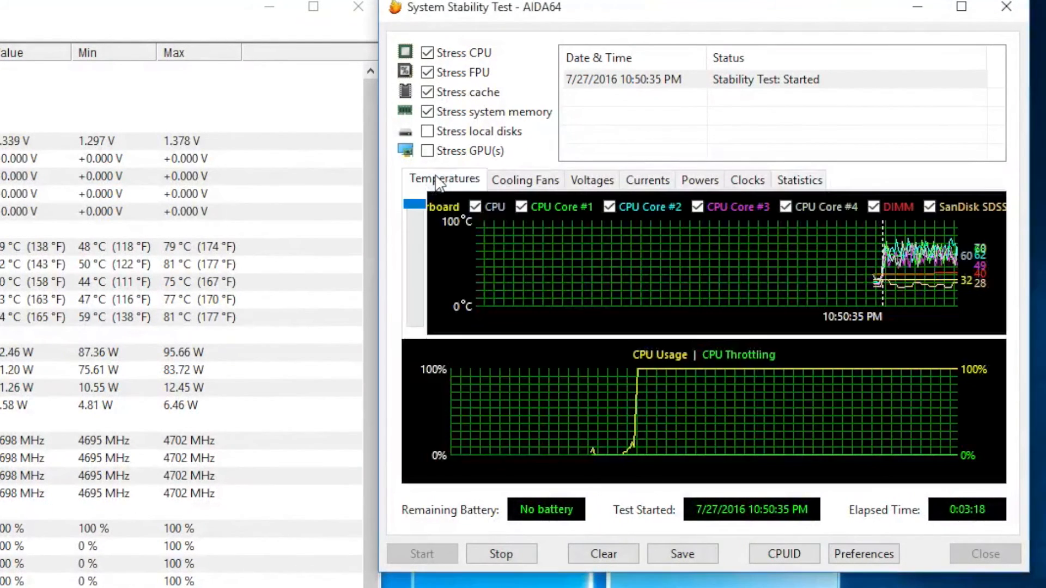